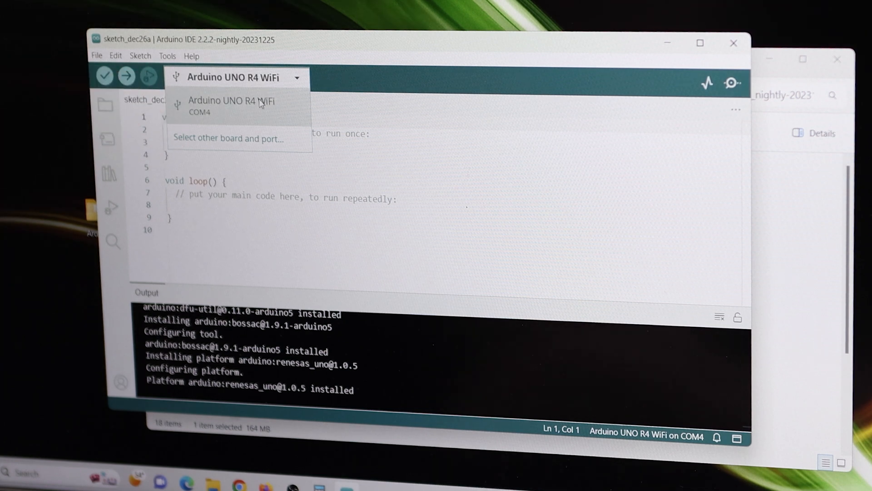
- Select Arduino UNO R4 WiFi on COM4 as the target board for the traffic-light sketch
click(230, 106)
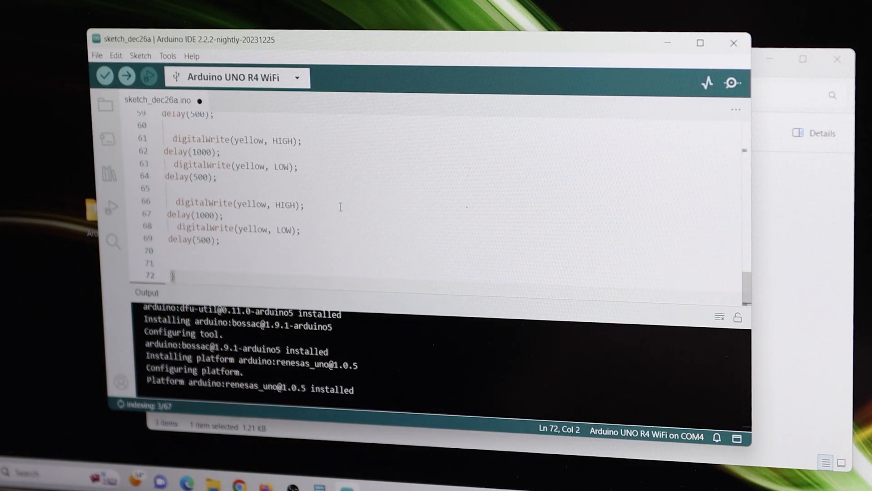
- Set the red delay to 5000 ms and green to 6000 ms, then upload to the board
click(126, 76)
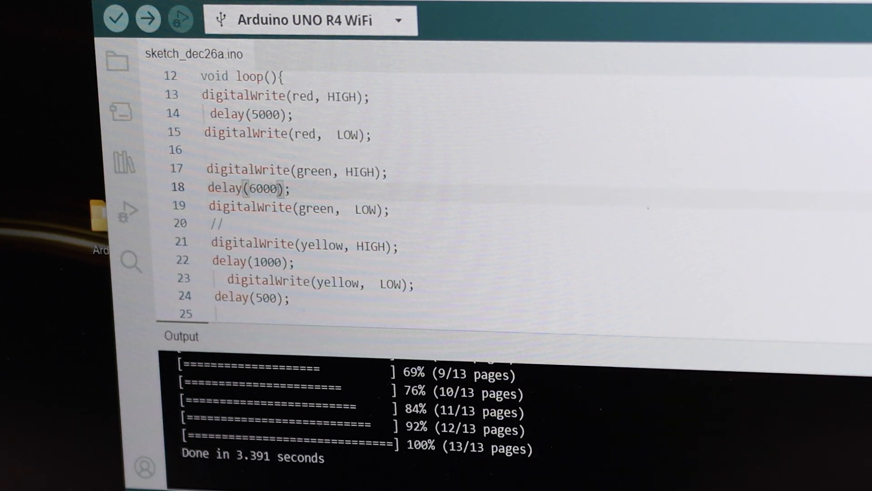
- Delete the last two yellow HIGH/LOW blink blocks and upload the 38-line sketch
scroll(down, 3)
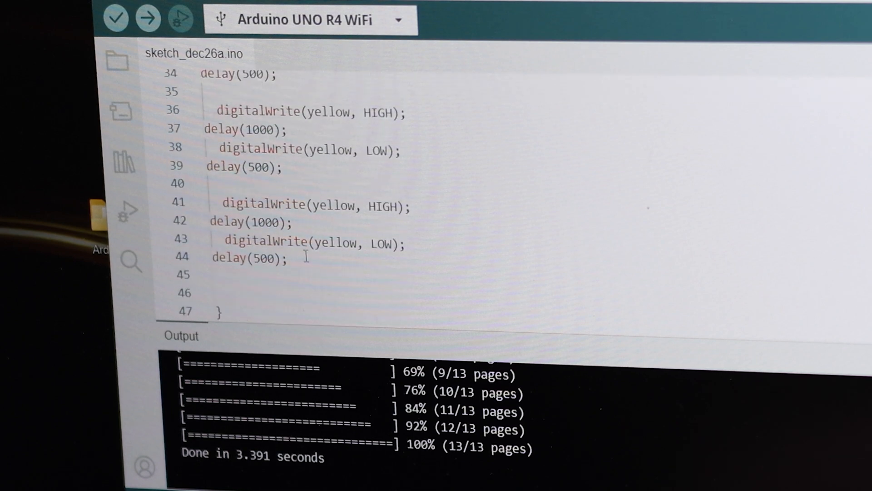
drag(201, 89, 290, 258)
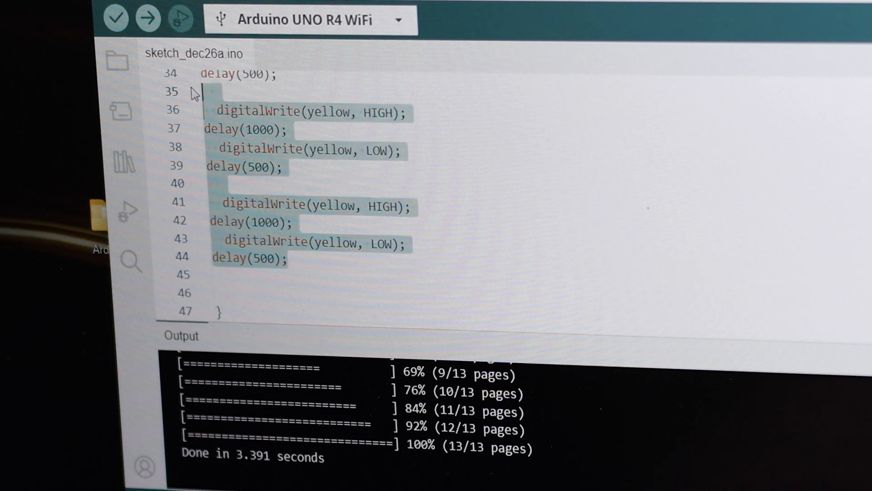
click(147, 19)
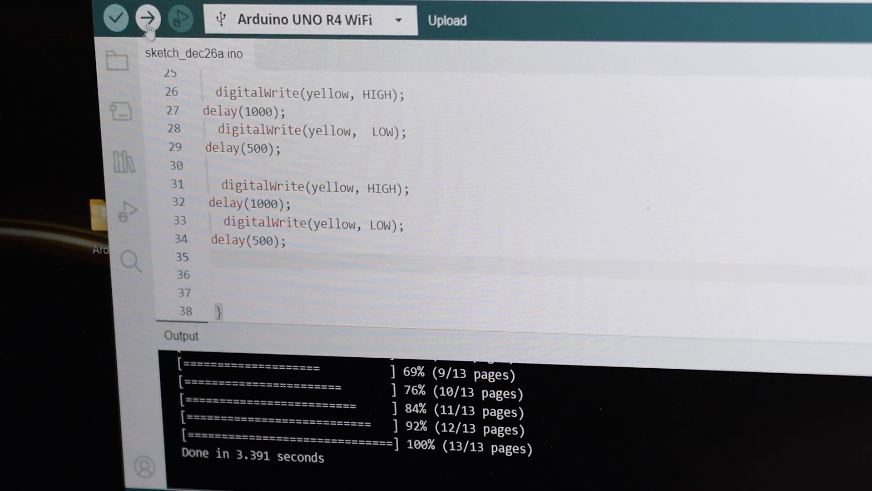
click(146, 20)
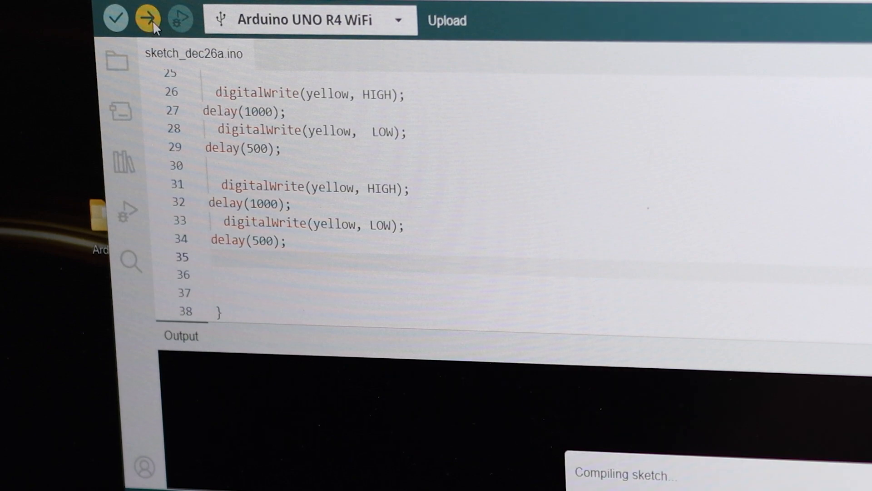